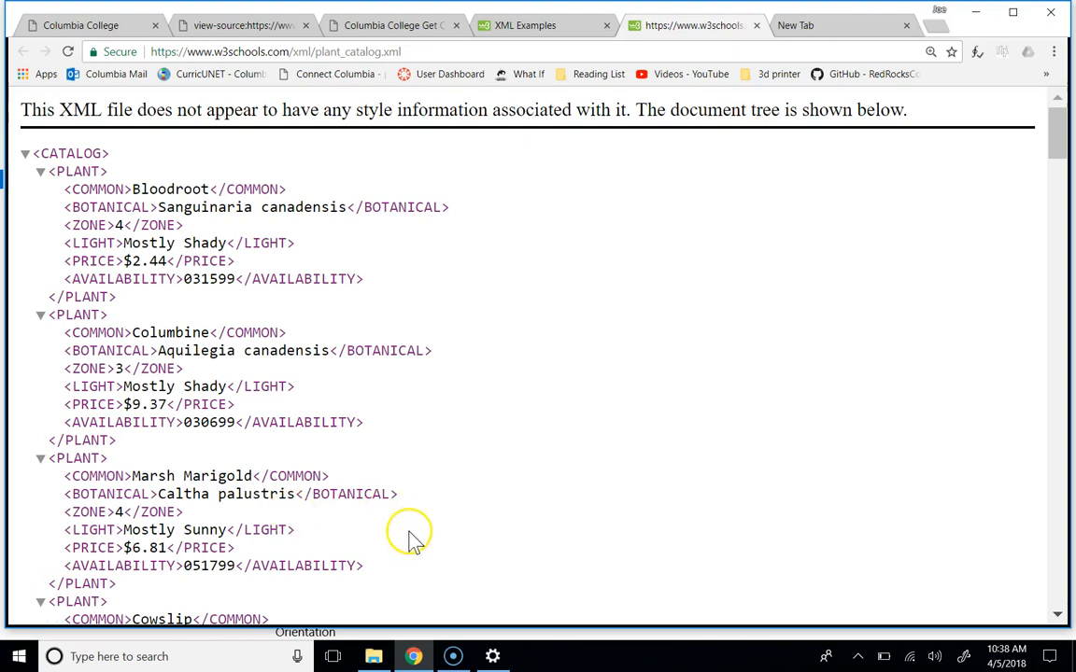
mouse_move(426, 500)
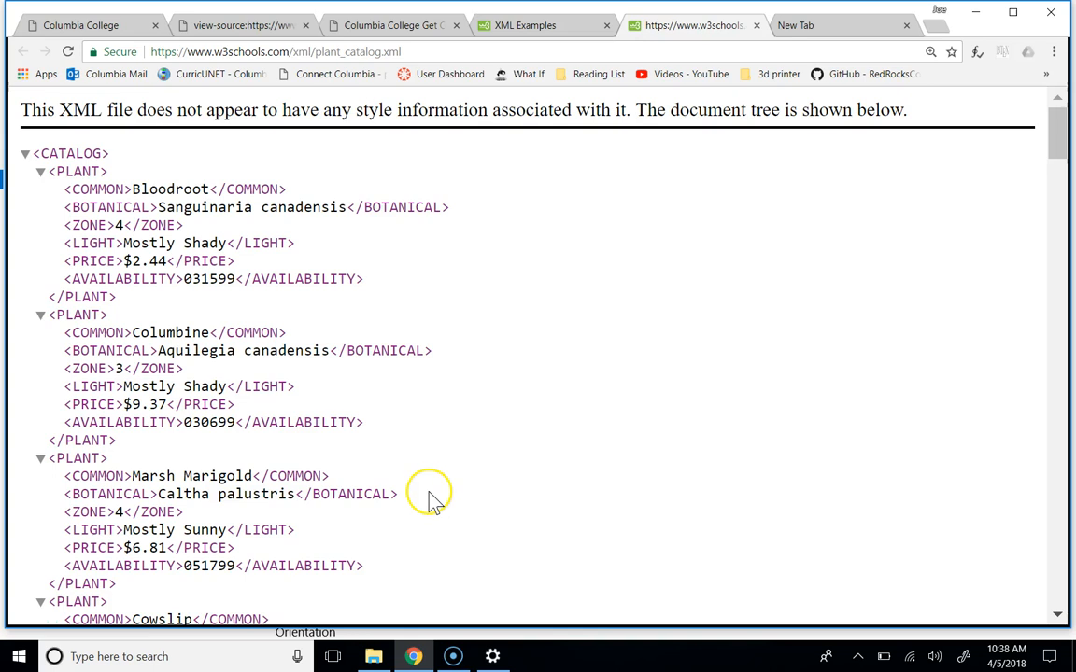
mouse_move(437, 500)
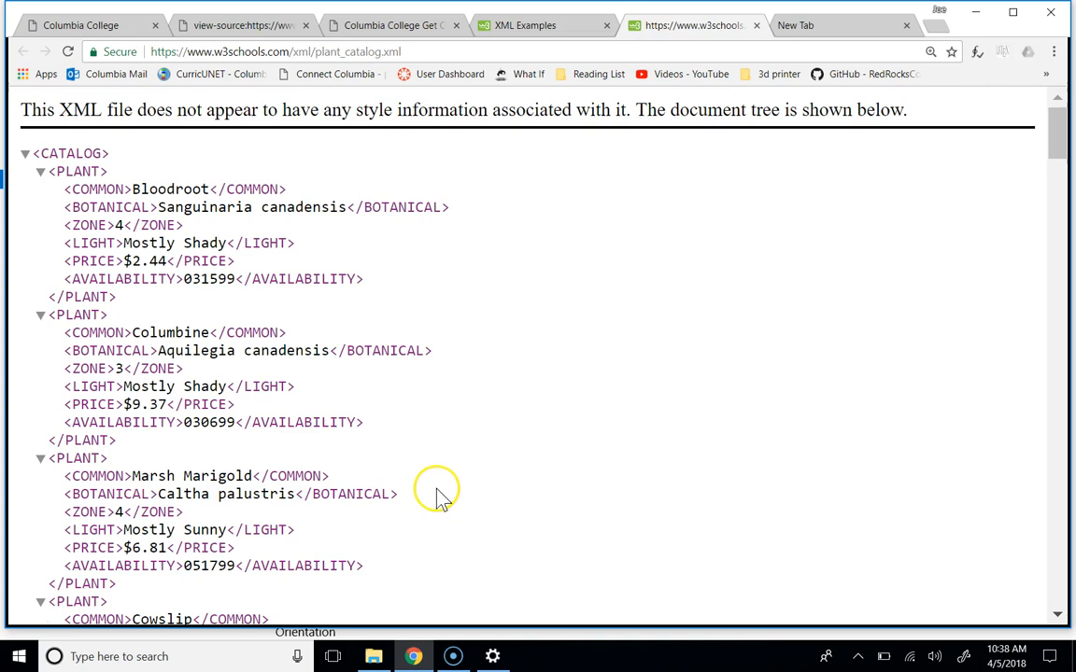
mouse_move(444, 493)
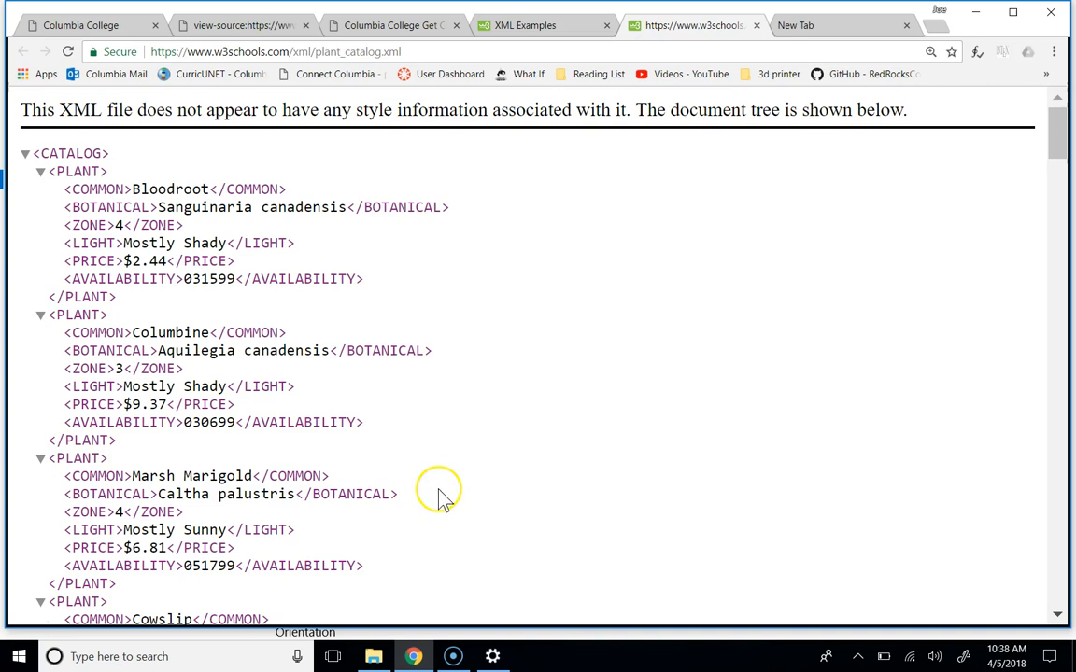
mouse_move(448, 491)
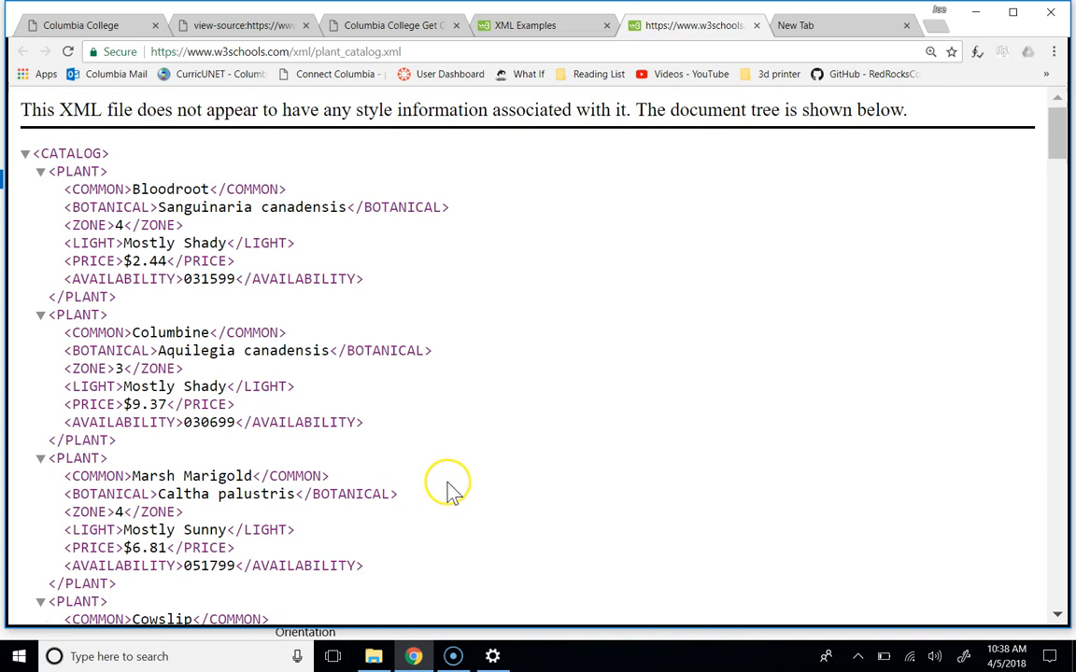
mouse_move(467, 490)
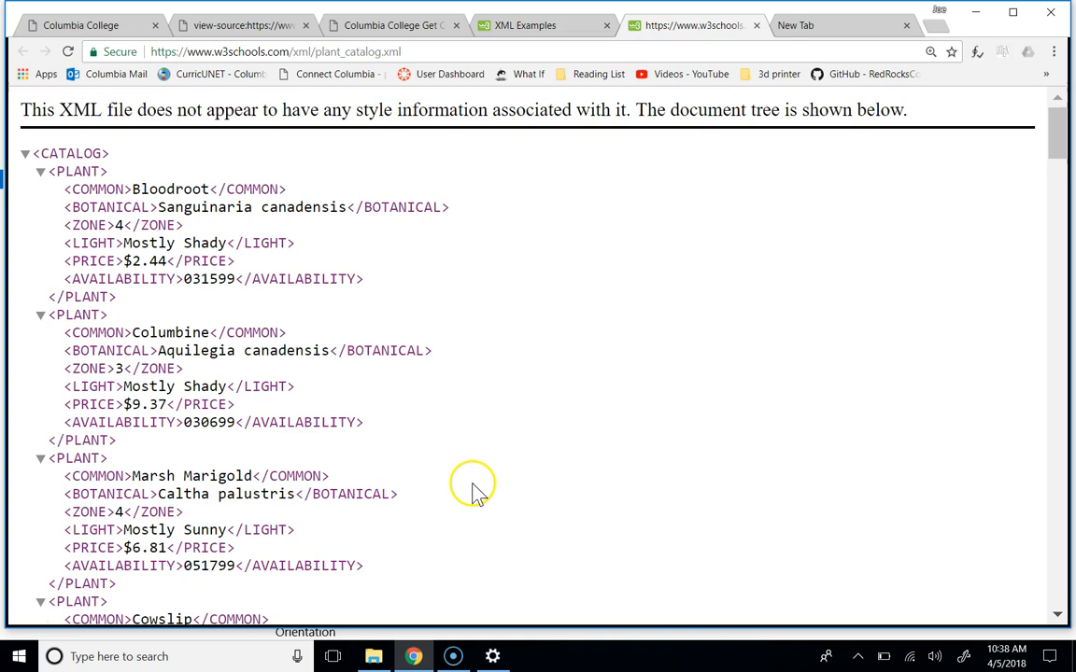
mouse_move(470, 488)
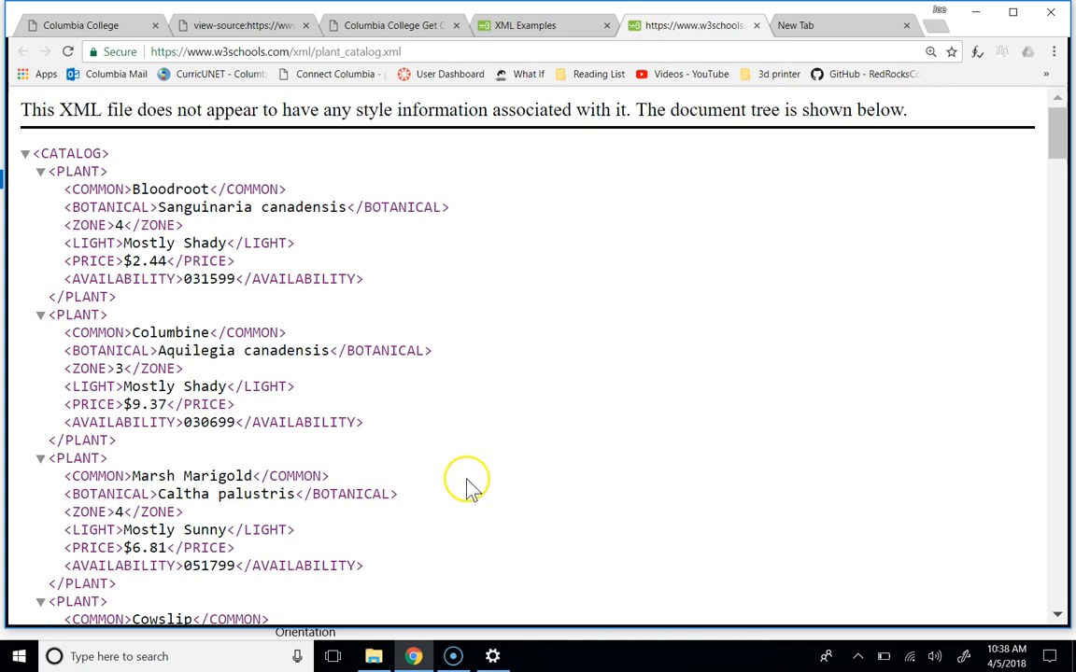
mouse_move(479, 481)
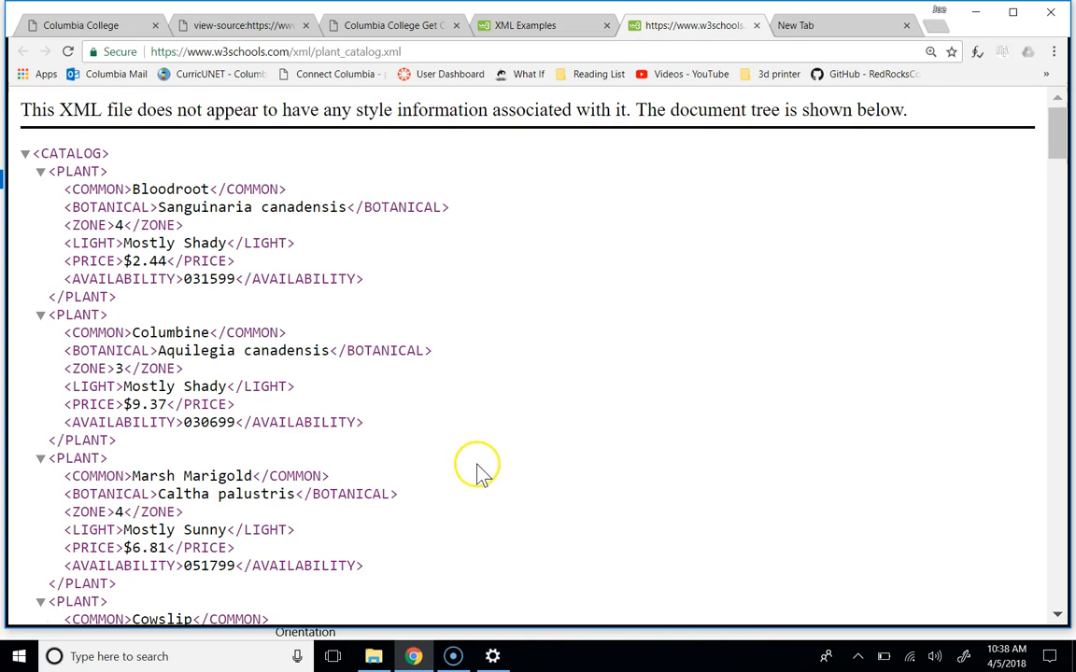
mouse_move(474, 476)
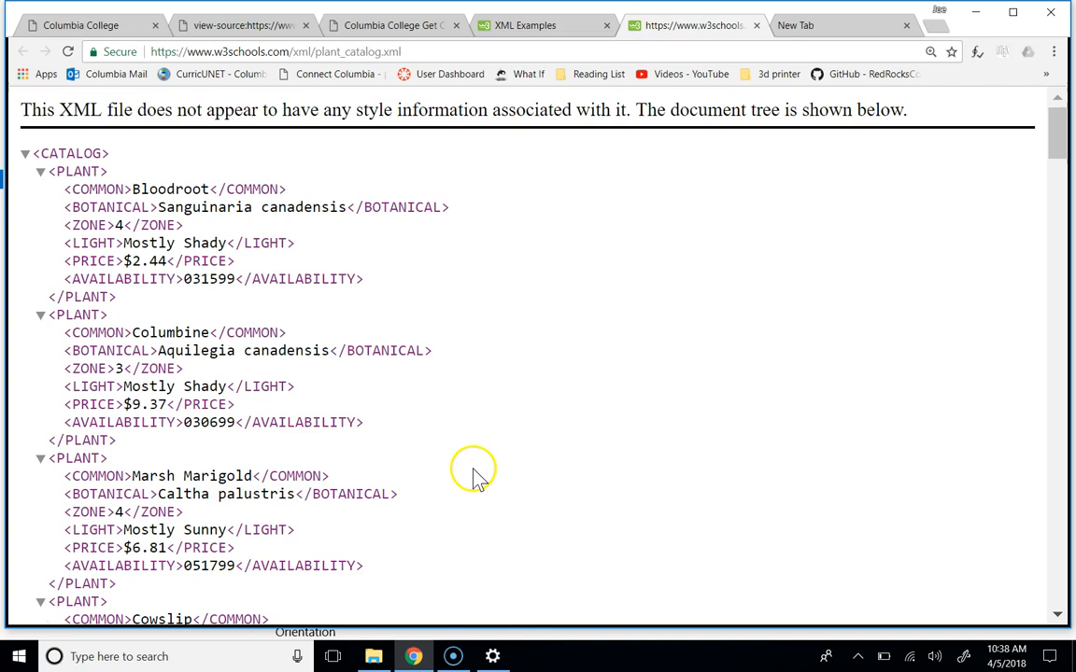
mouse_move(476, 477)
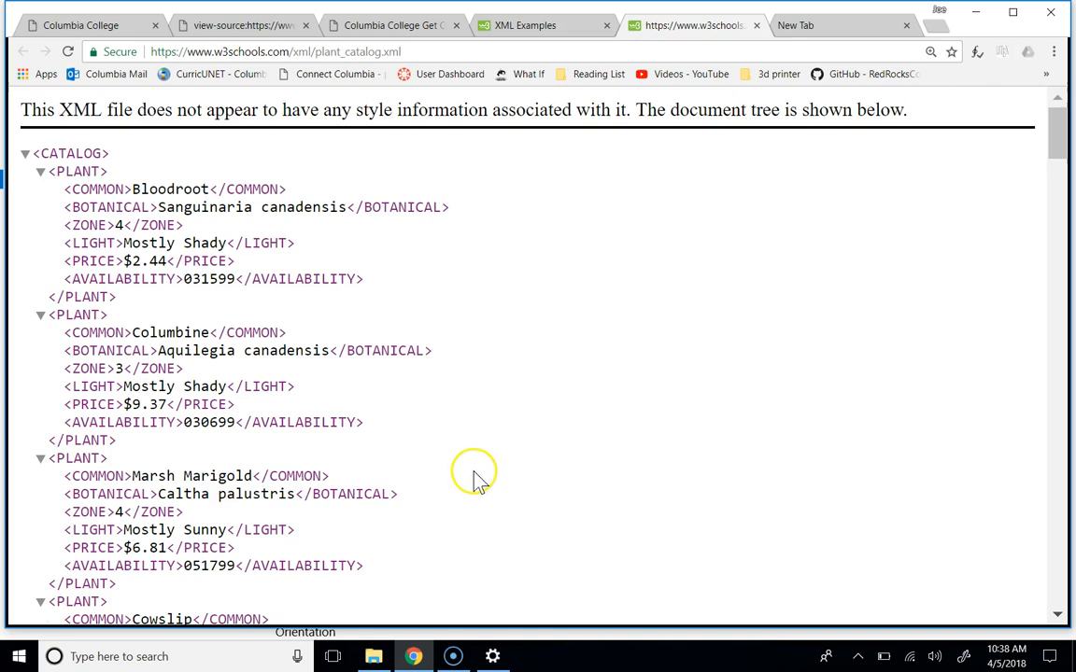
mouse_move(682, 379)
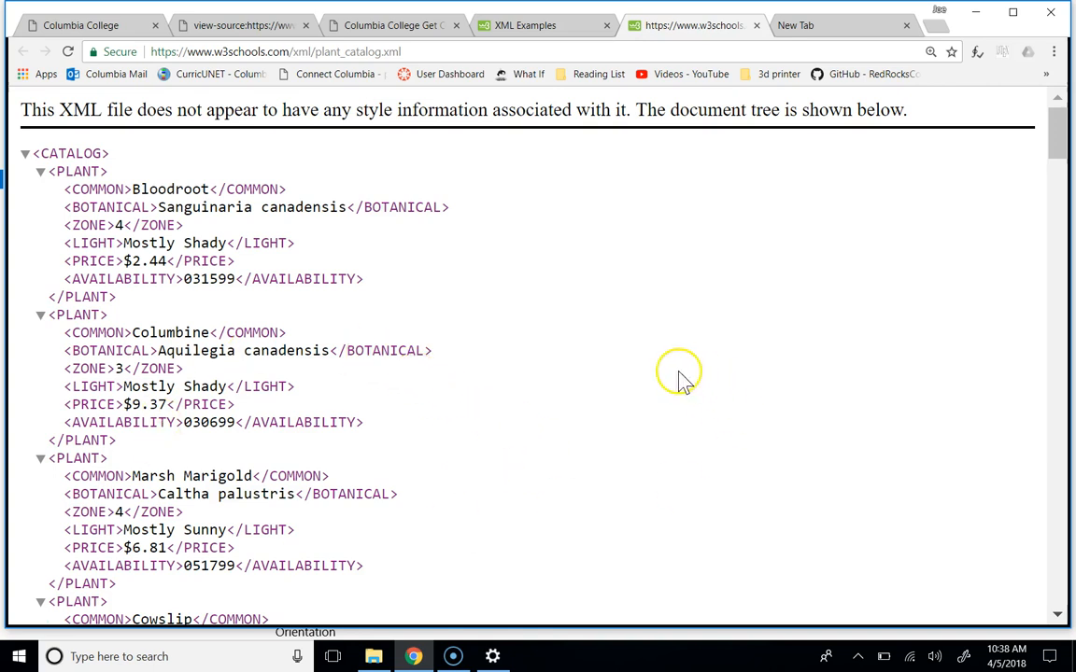
mouse_move(656, 392)
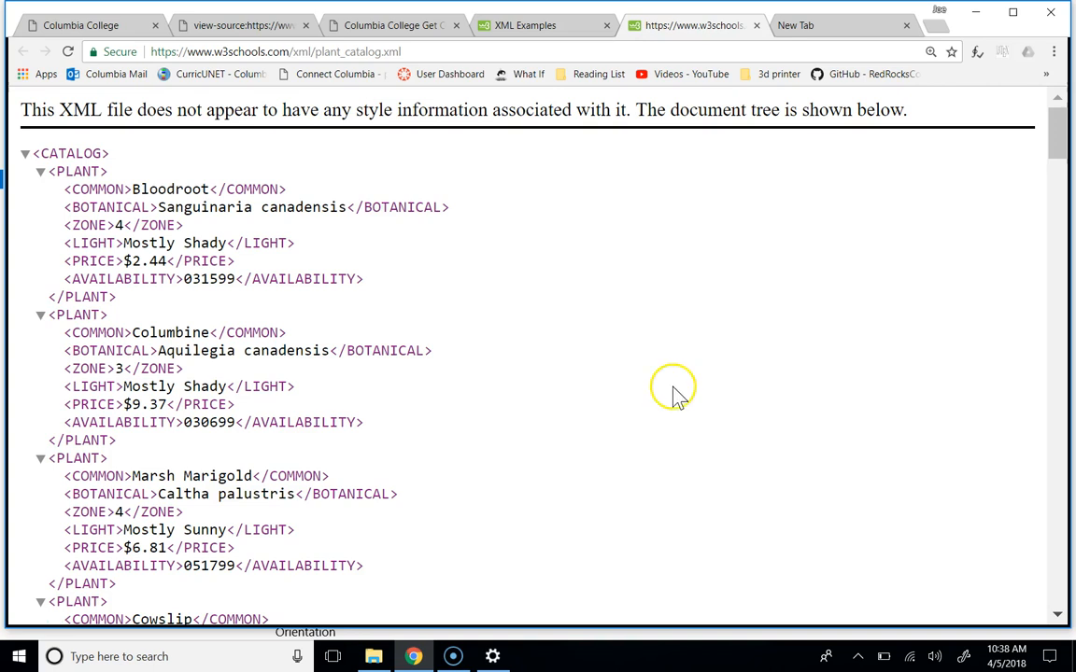
mouse_move(668, 402)
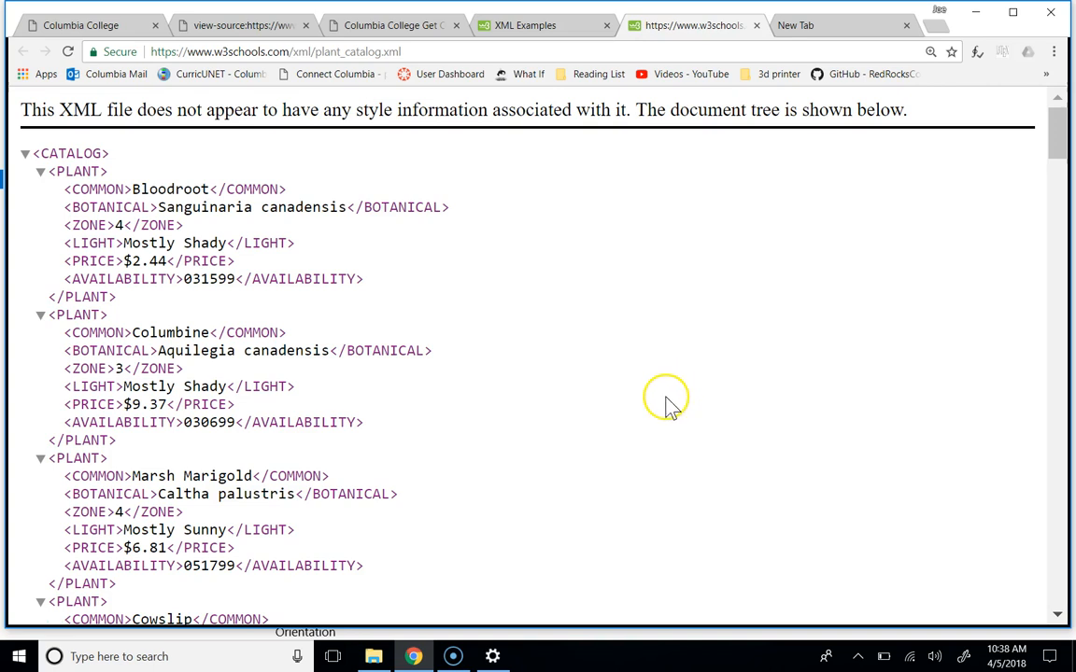
mouse_move(672, 403)
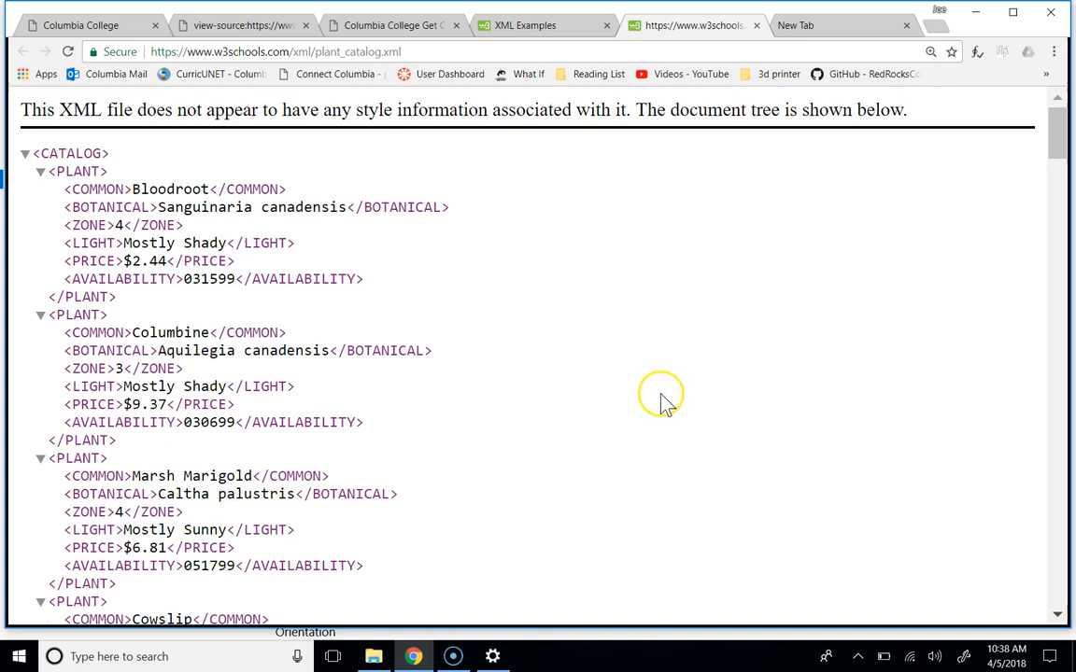
mouse_move(665, 402)
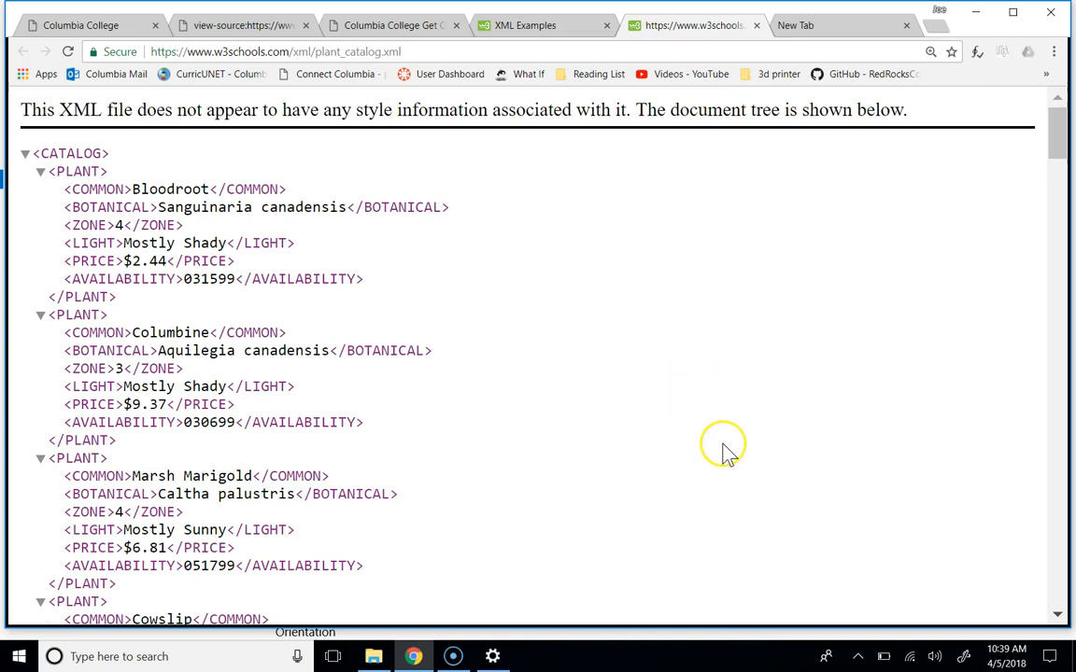
mouse_move(523, 385)
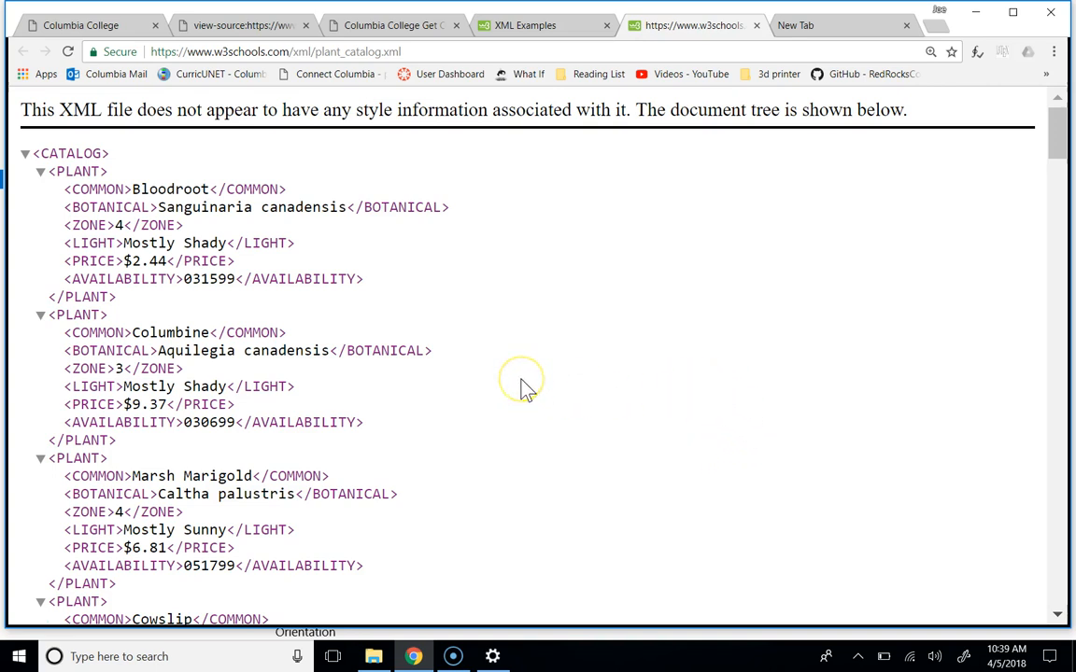
mouse_move(402, 51)
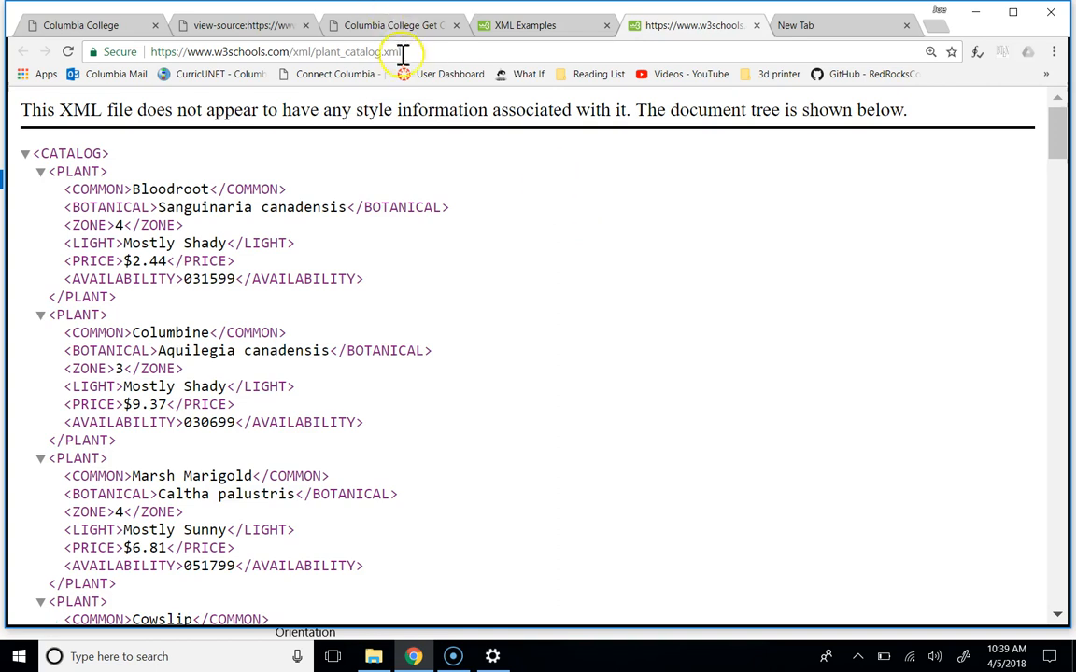
- Scroll down the plant_catalog.xml tree through further PLANT entries, then back to the top
left_click(271, 51)
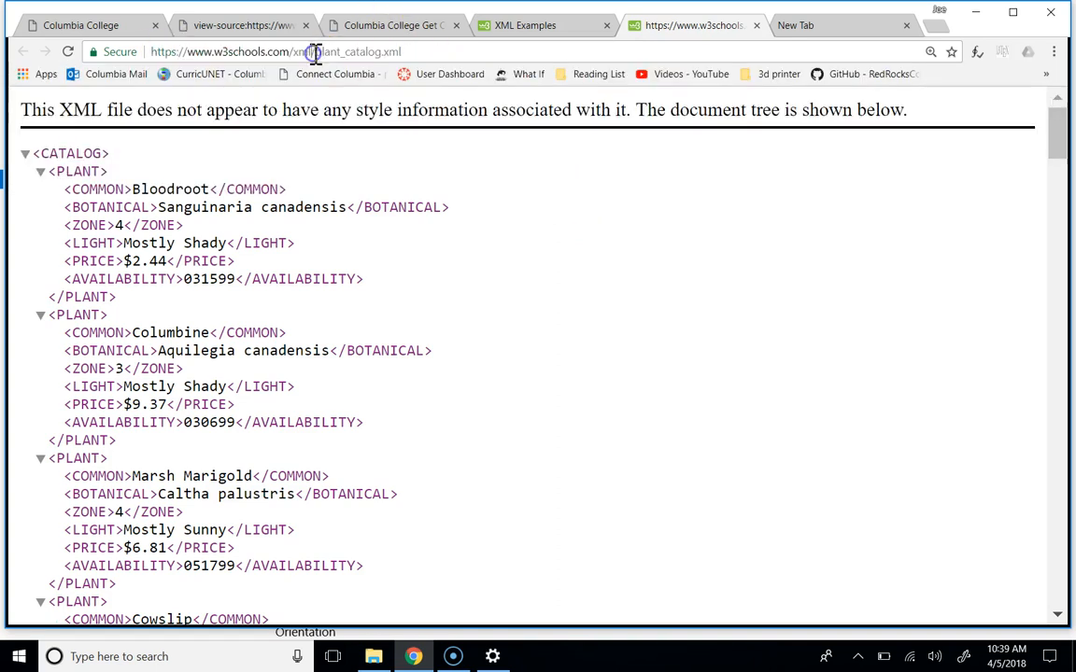
mouse_move(423, 74)
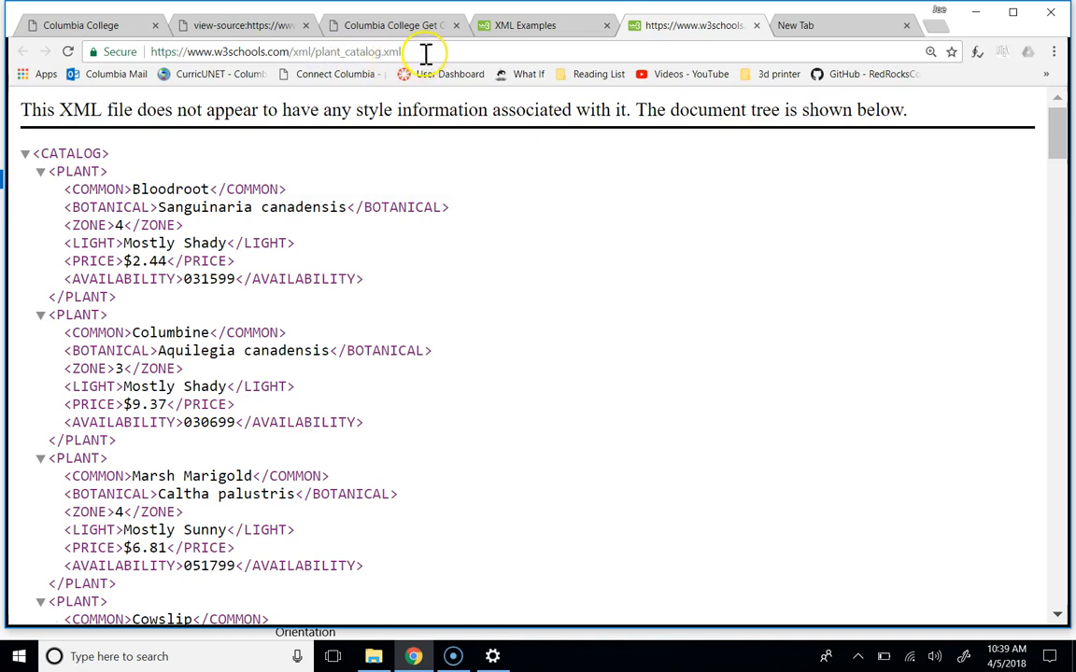
mouse_move(420, 252)
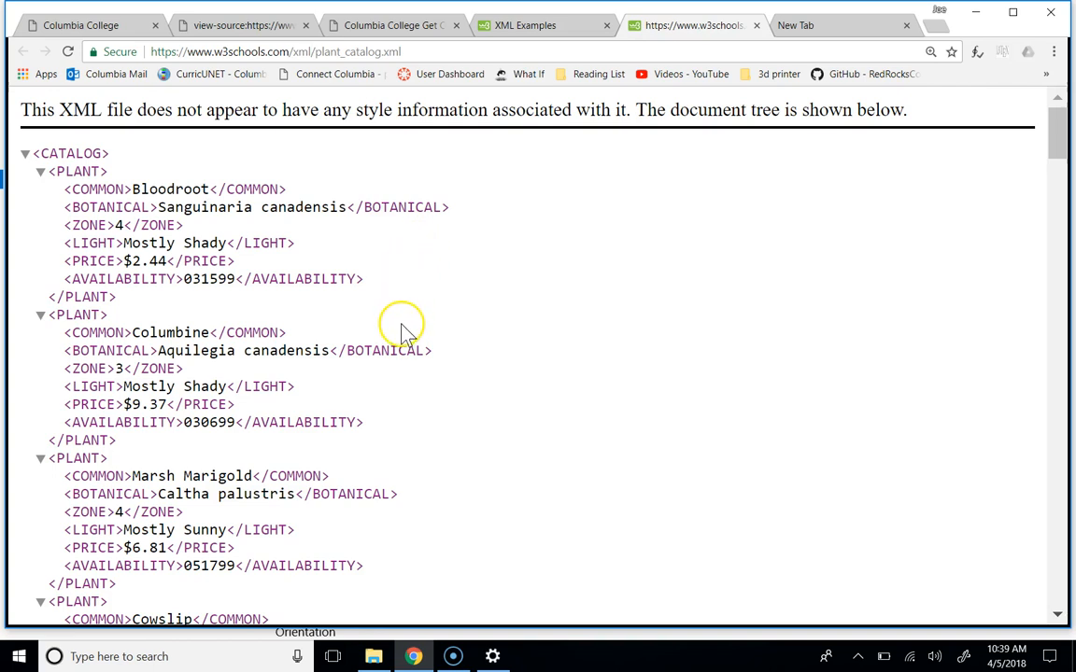
mouse_move(373, 318)
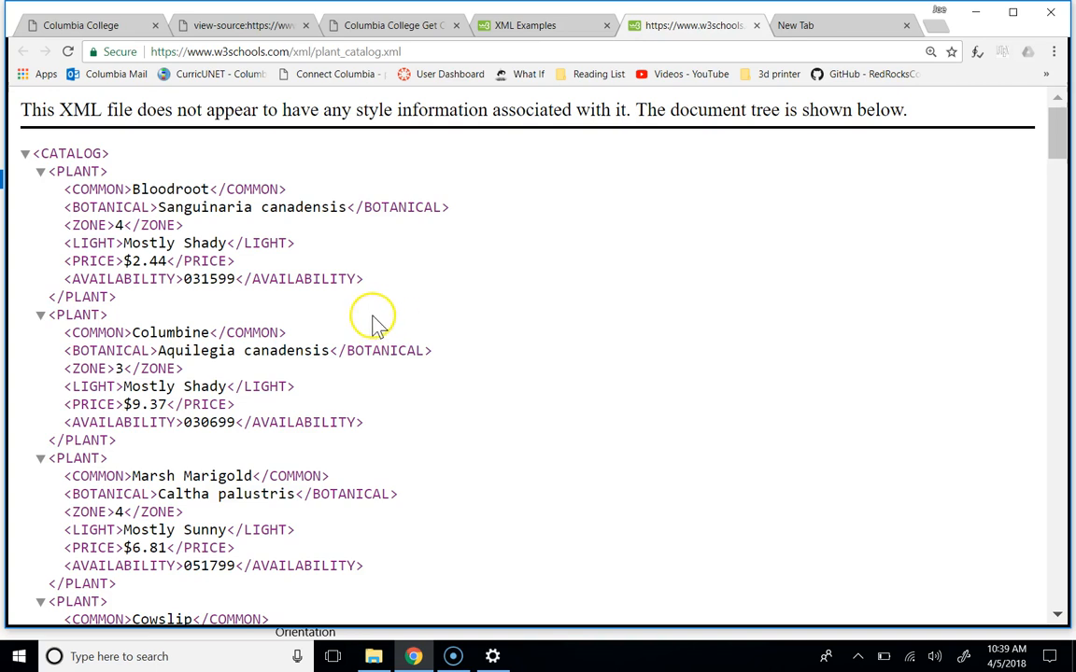
mouse_move(237, 470)
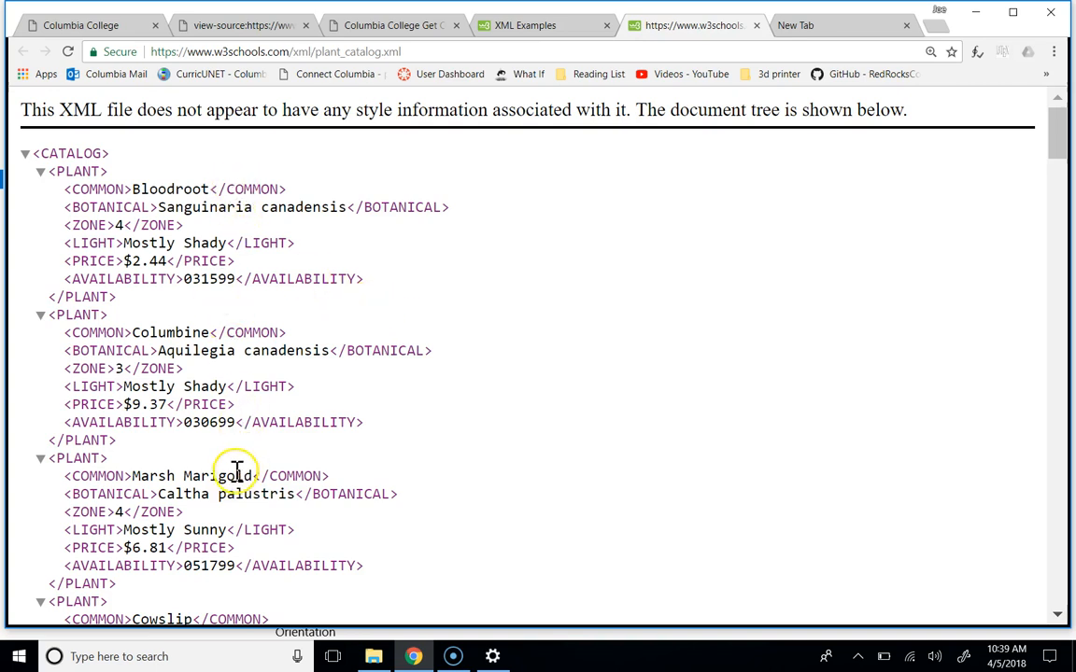
scroll("down", 3)
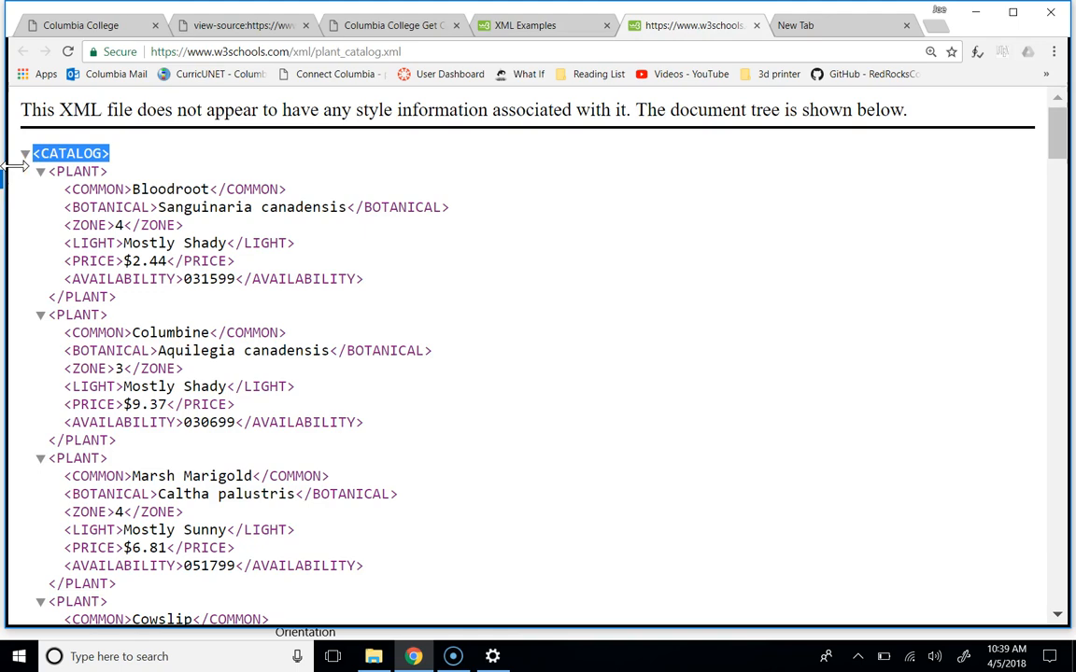
scroll("down", 3)
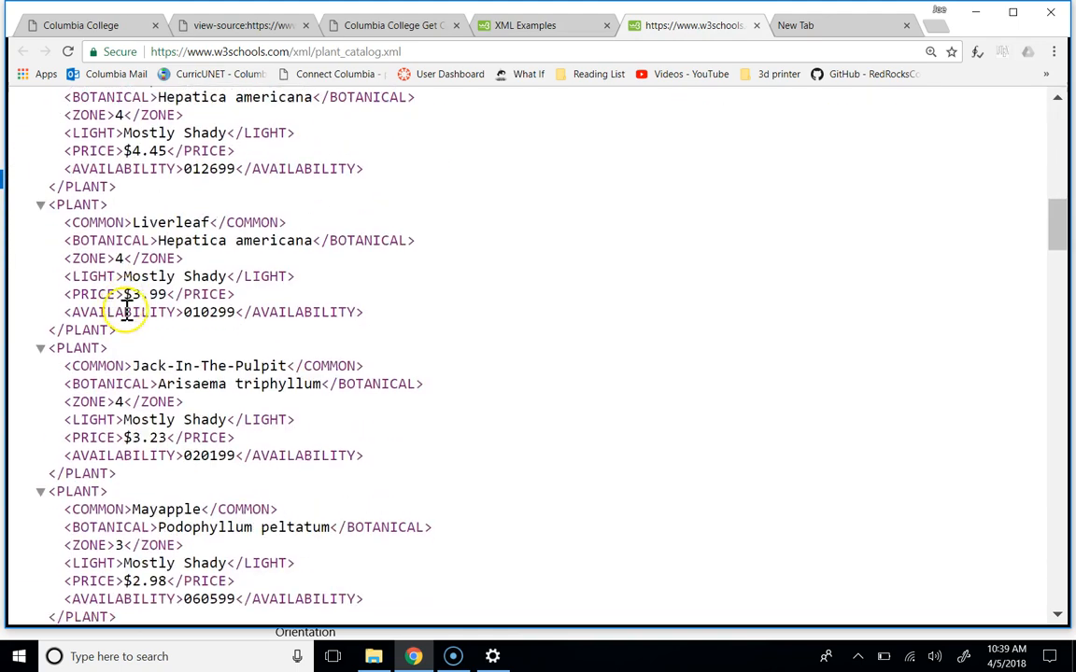
scroll("down", 3)
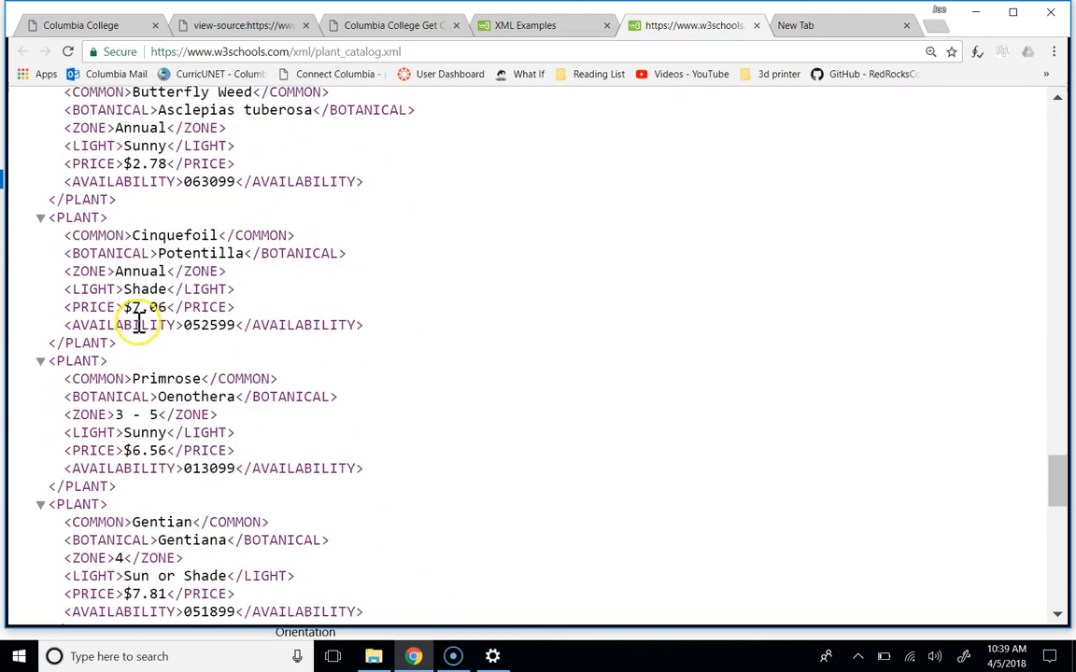
scroll("down", 3)
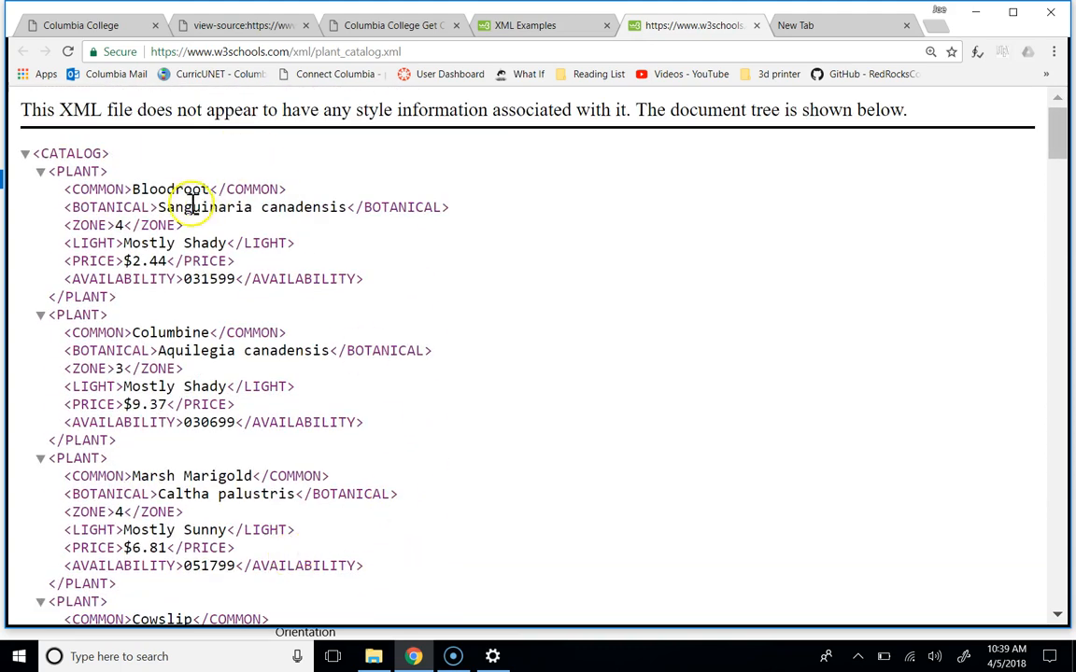
mouse_move(70, 189)
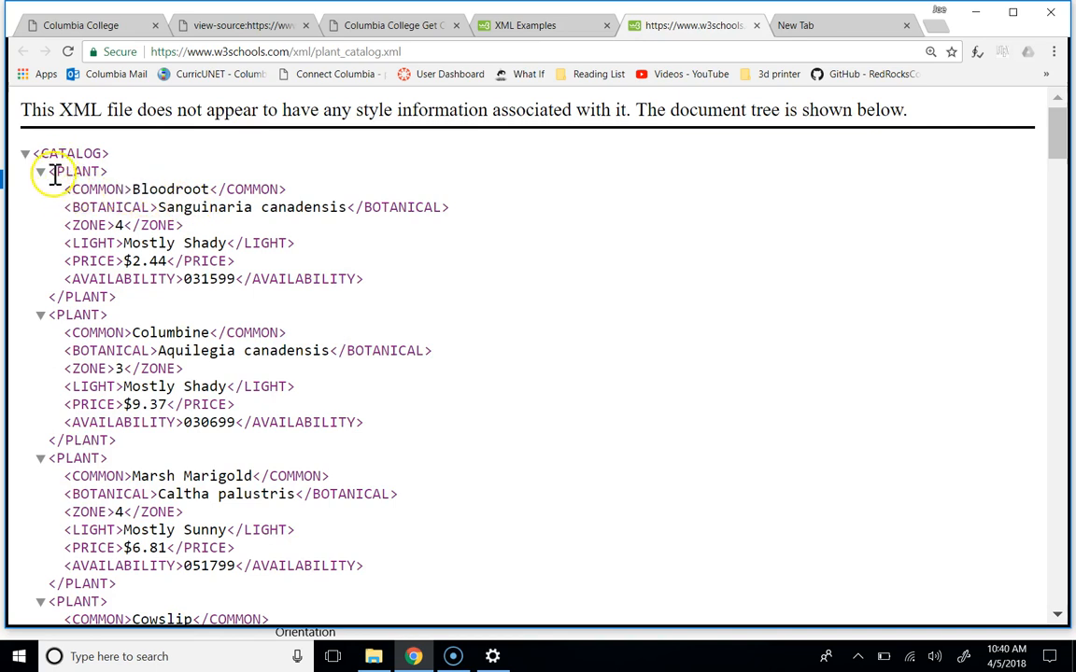
left_click_drag(51, 171, 130, 297)
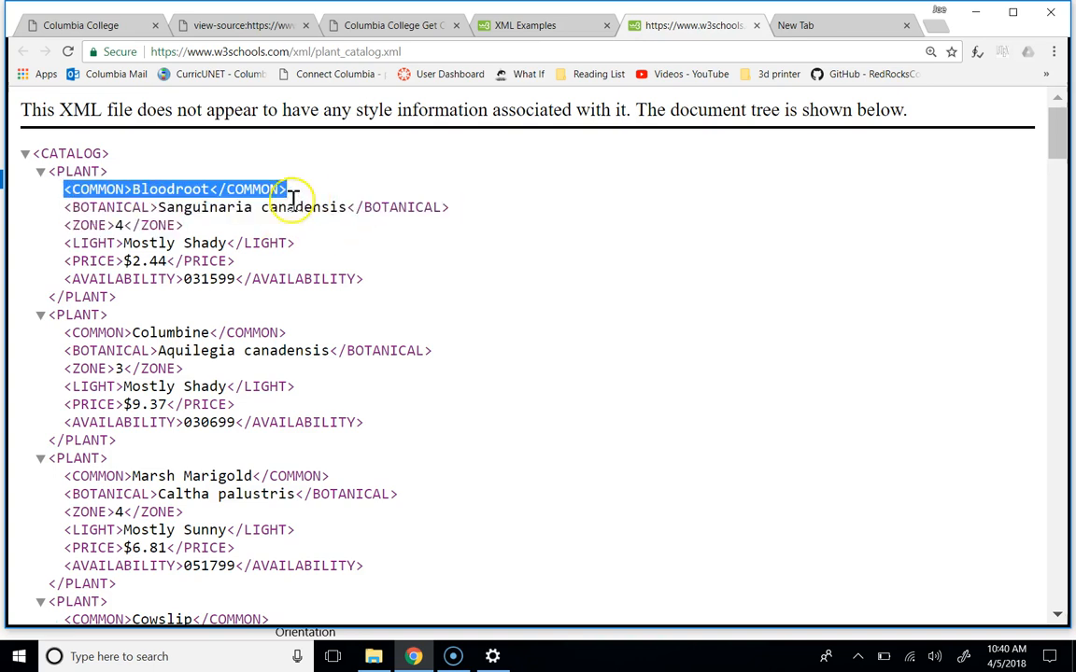
left_click_drag(289, 189, 466, 224)
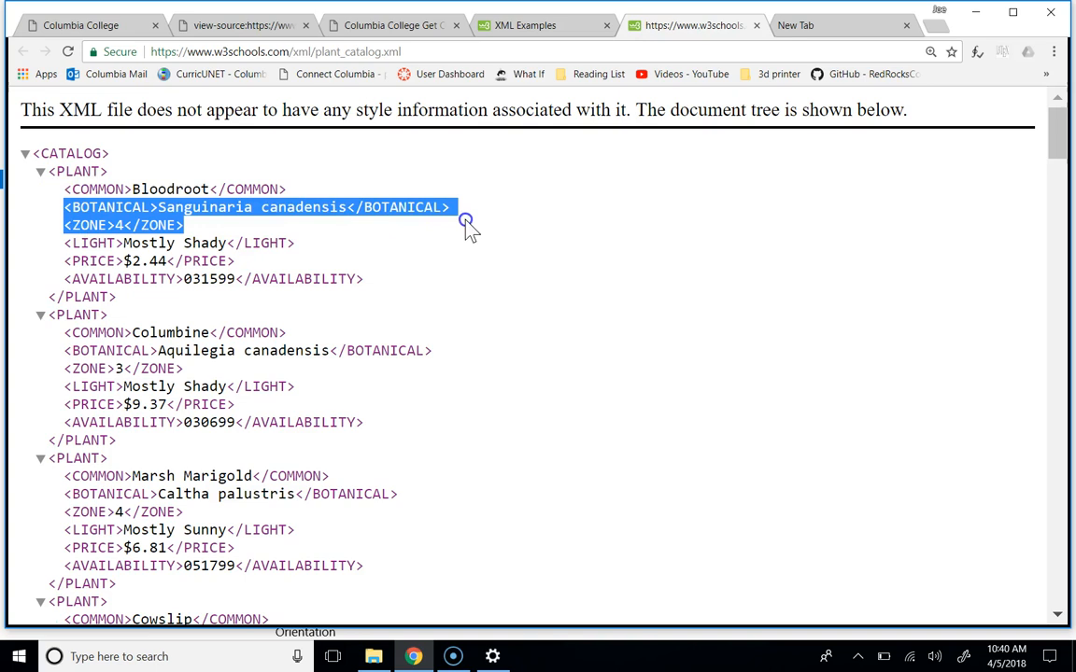
left_click(262, 266)
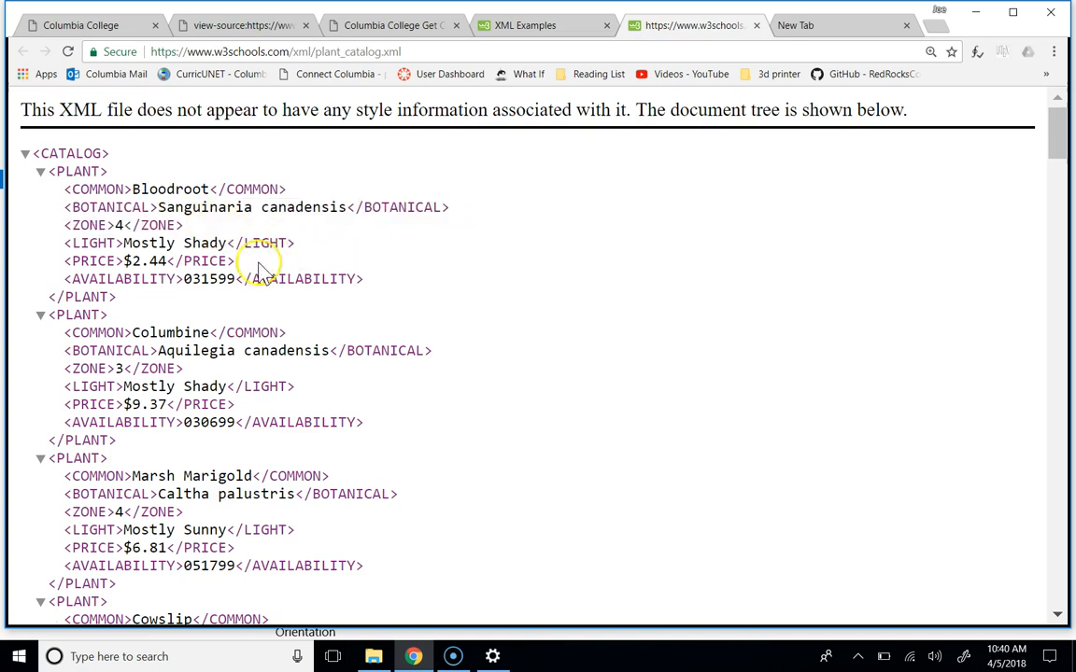
mouse_move(331, 287)
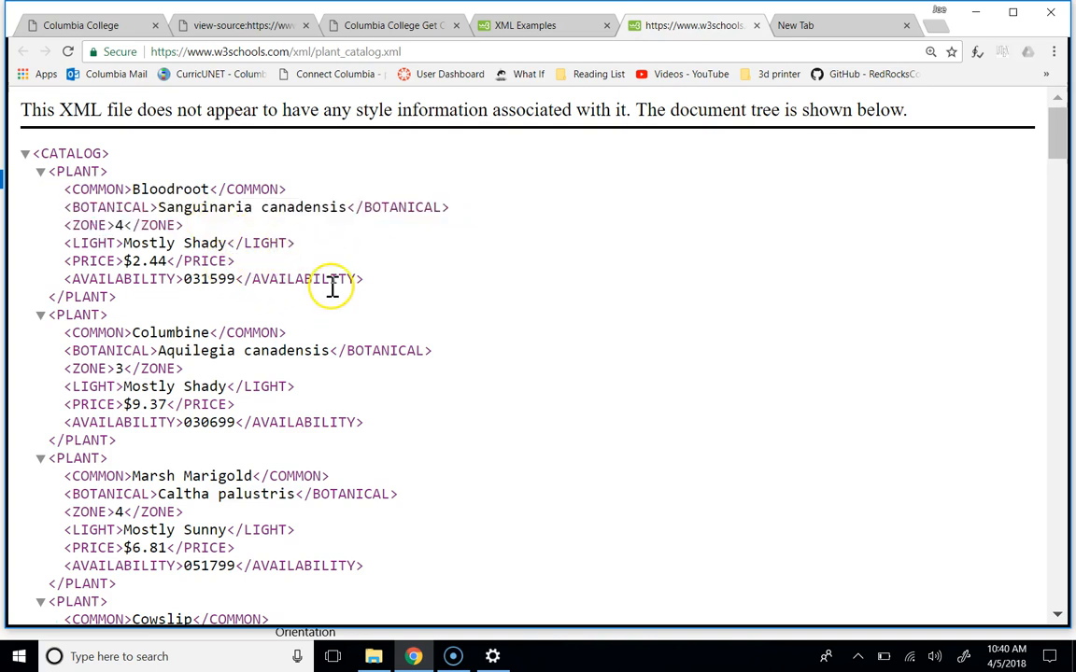
mouse_move(347, 285)
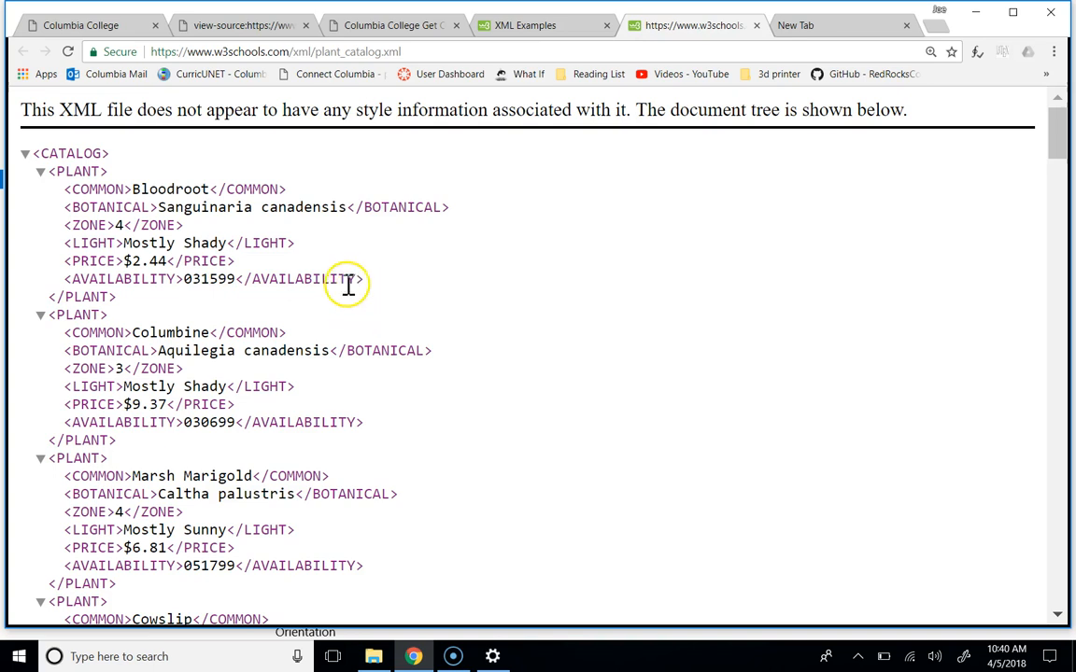
mouse_move(51, 168)
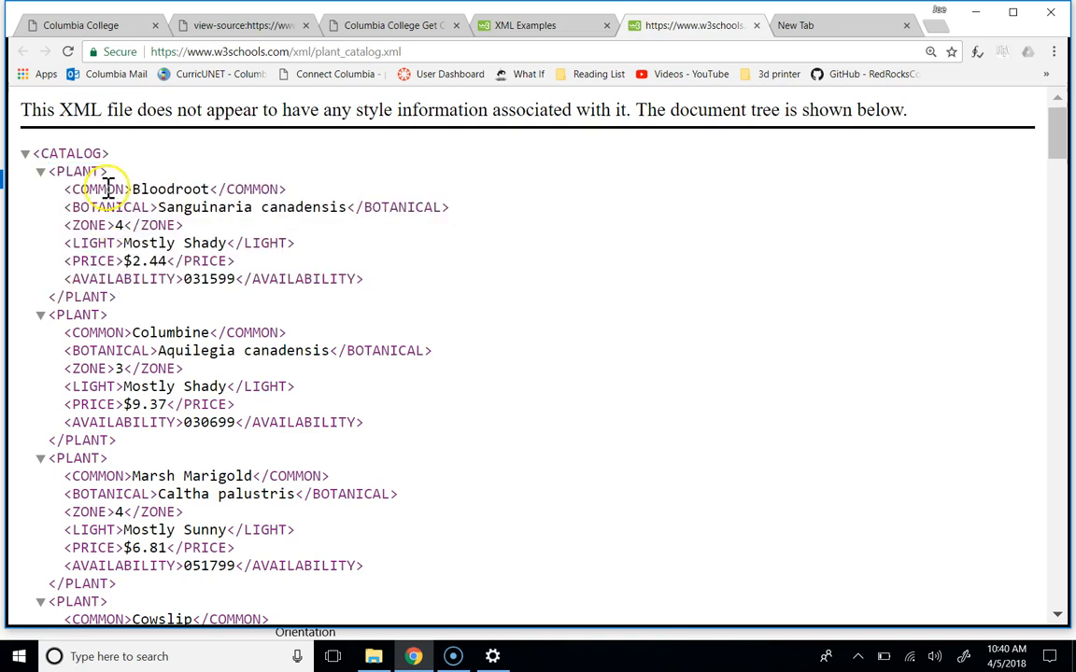
left_click_drag(106, 189, 287, 206)
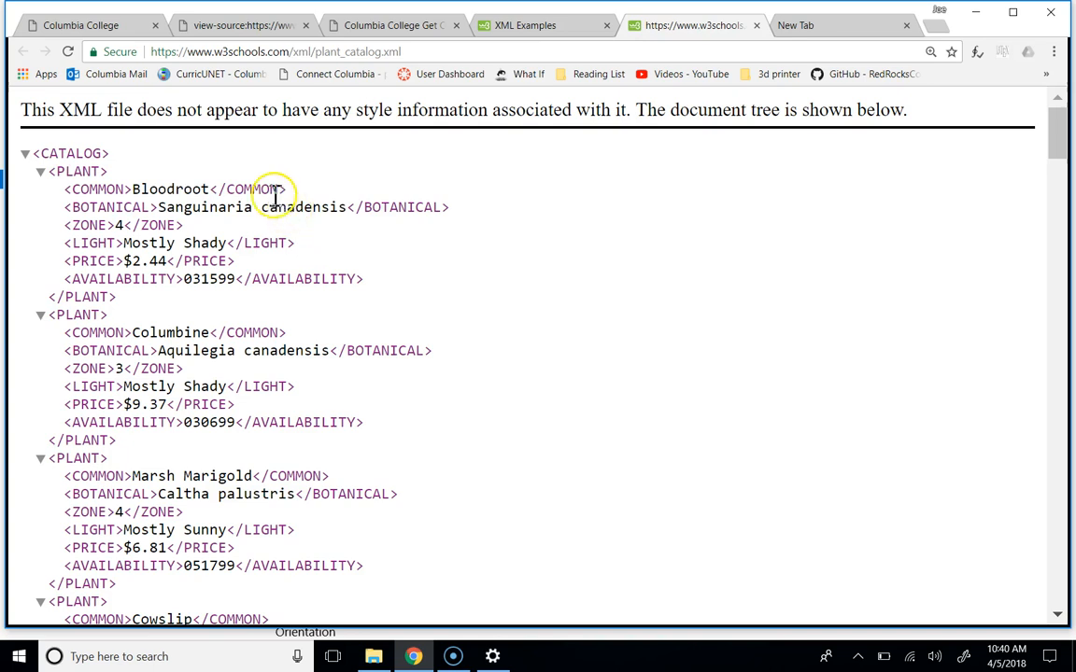
mouse_move(254, 243)
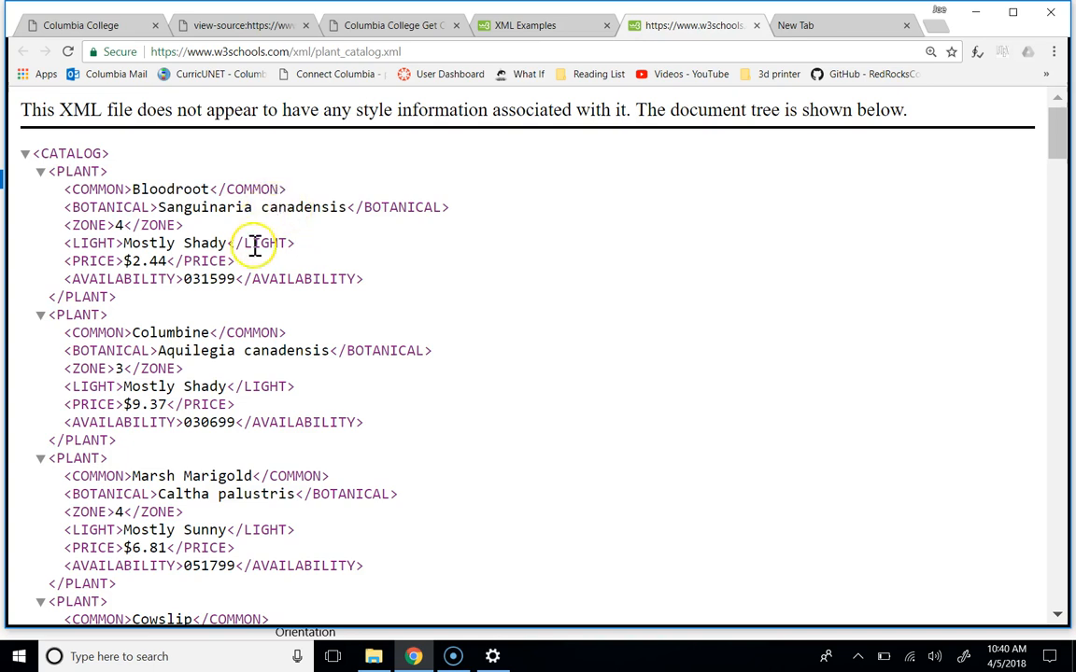
mouse_move(221, 283)
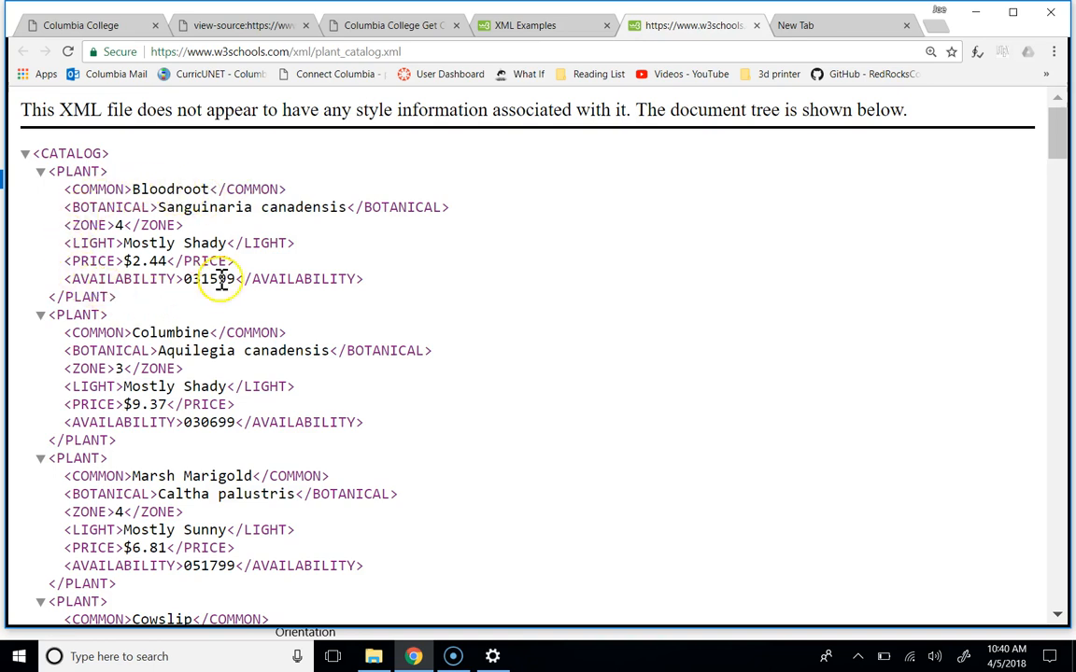
mouse_move(241, 210)
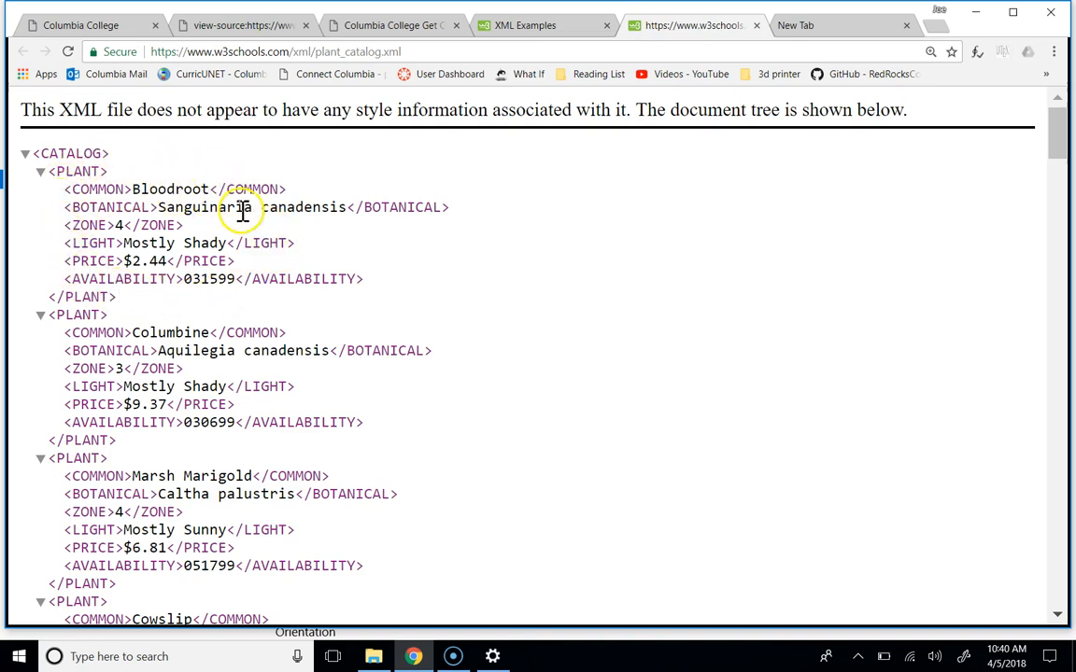
mouse_move(245, 228)
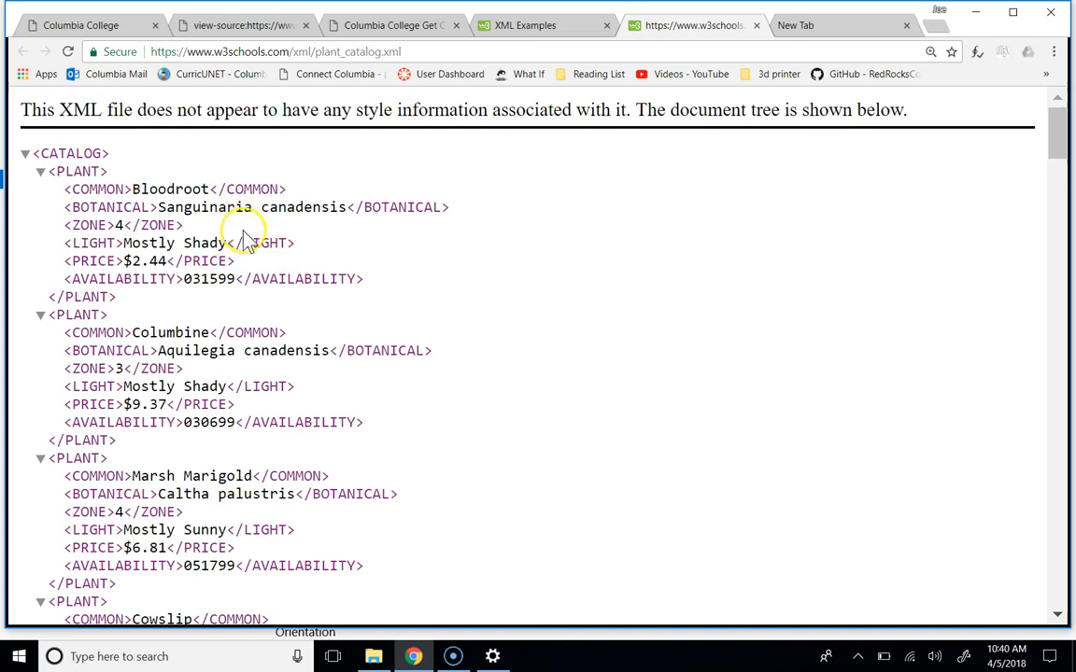
mouse_move(249, 178)
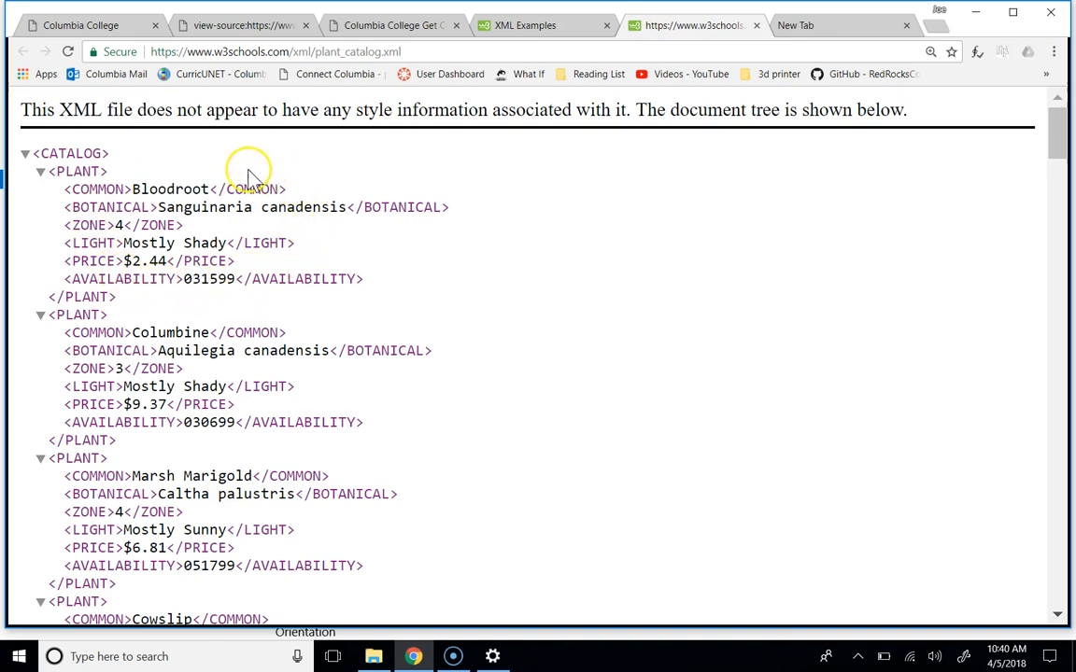
mouse_move(239, 271)
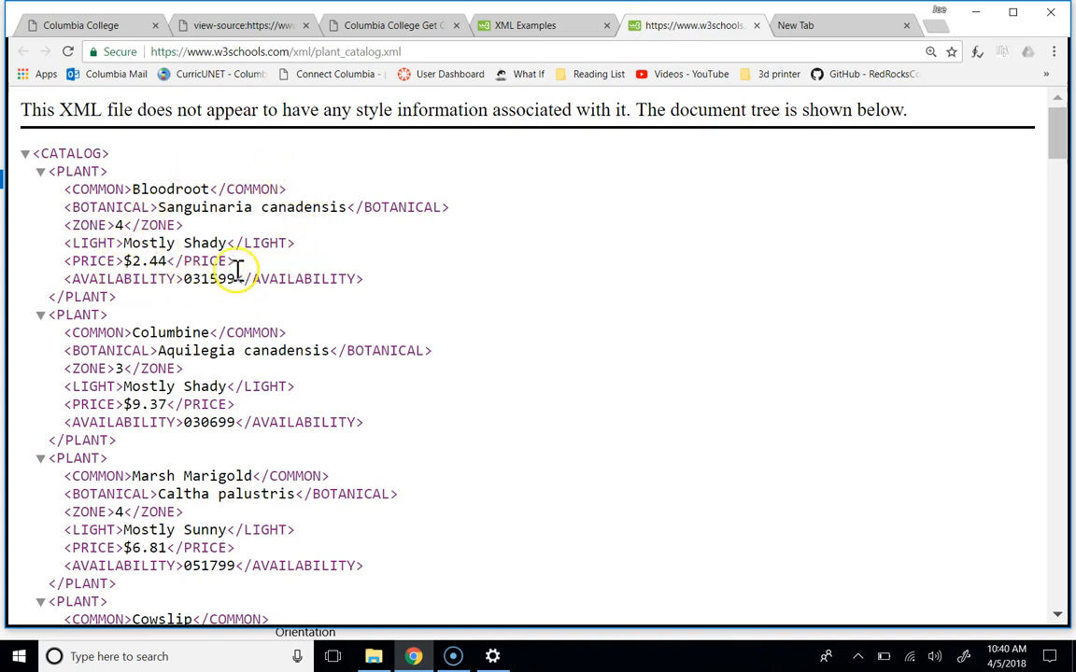
mouse_move(182, 187)
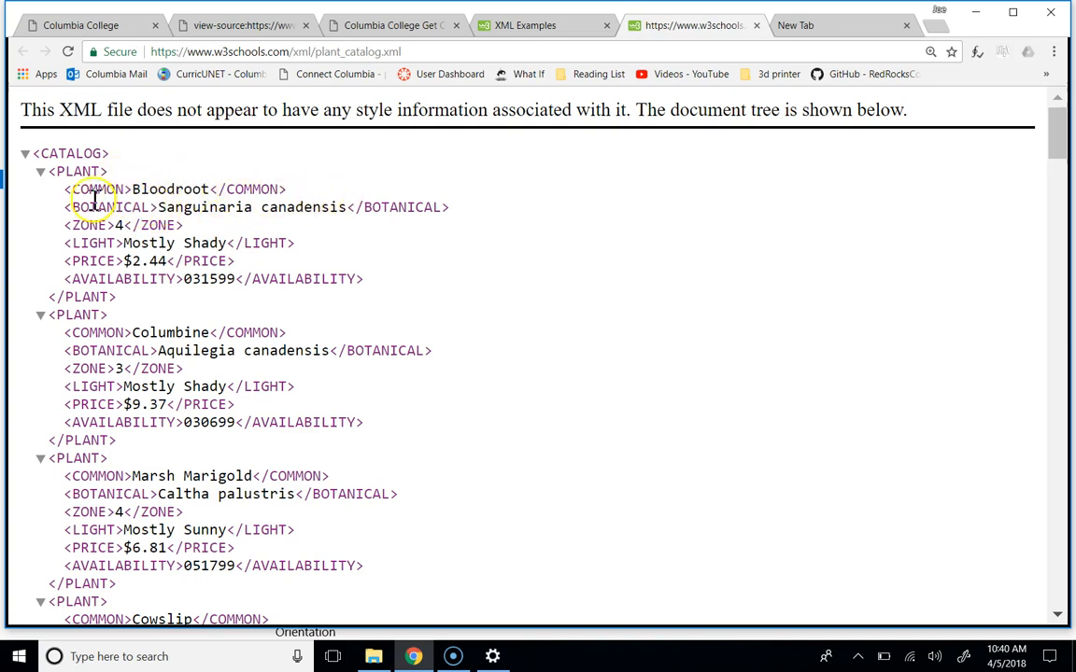
mouse_move(271, 207)
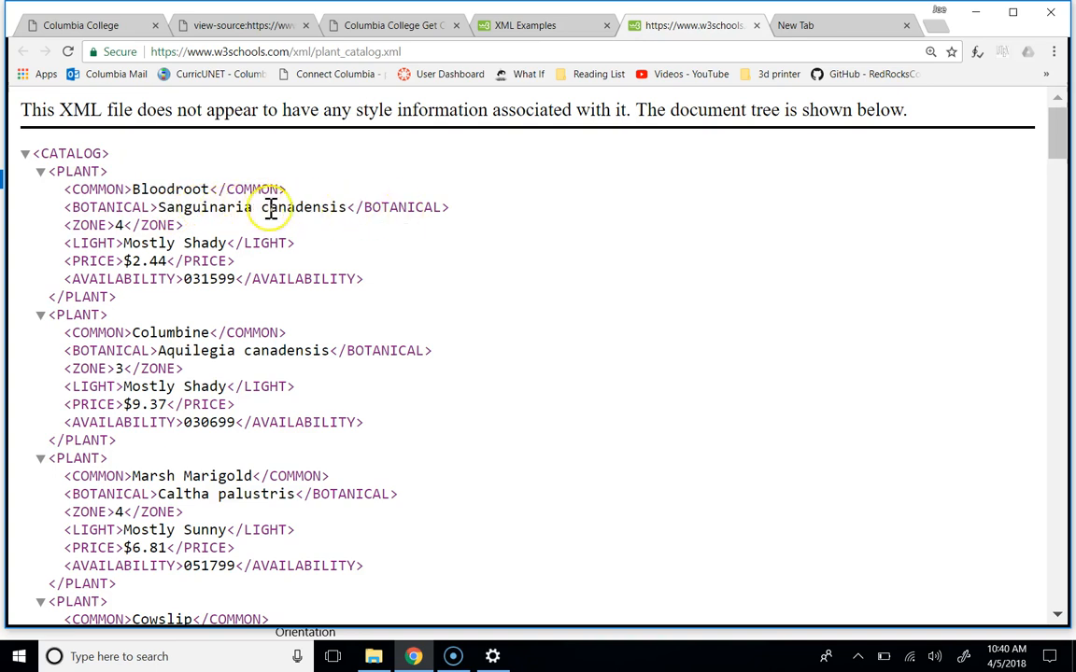
mouse_move(98, 225)
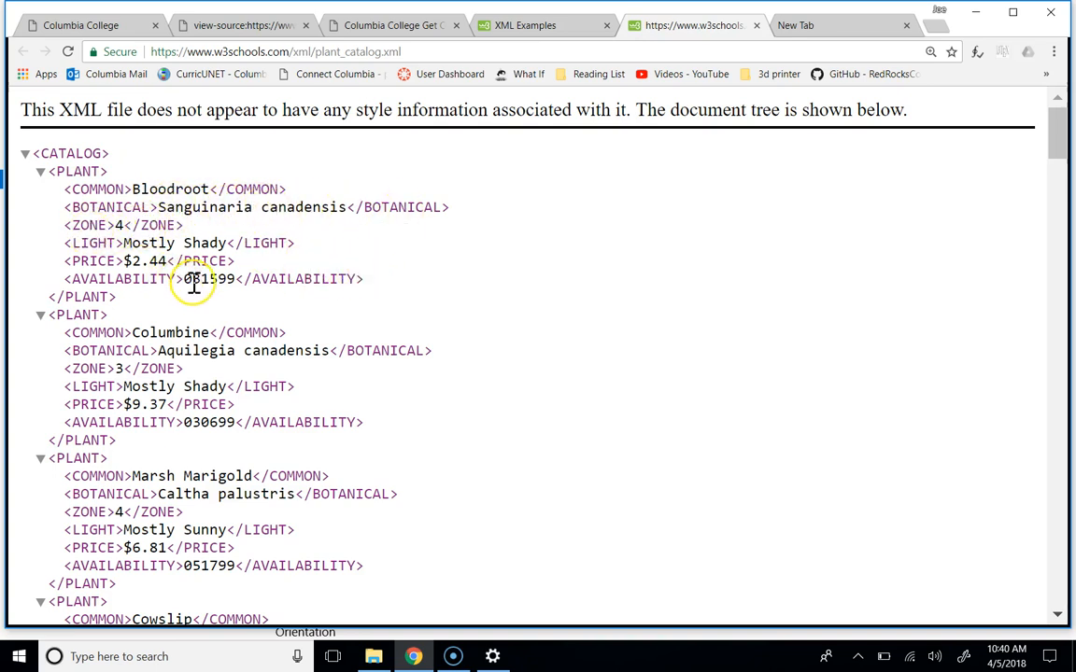
mouse_move(327, 346)
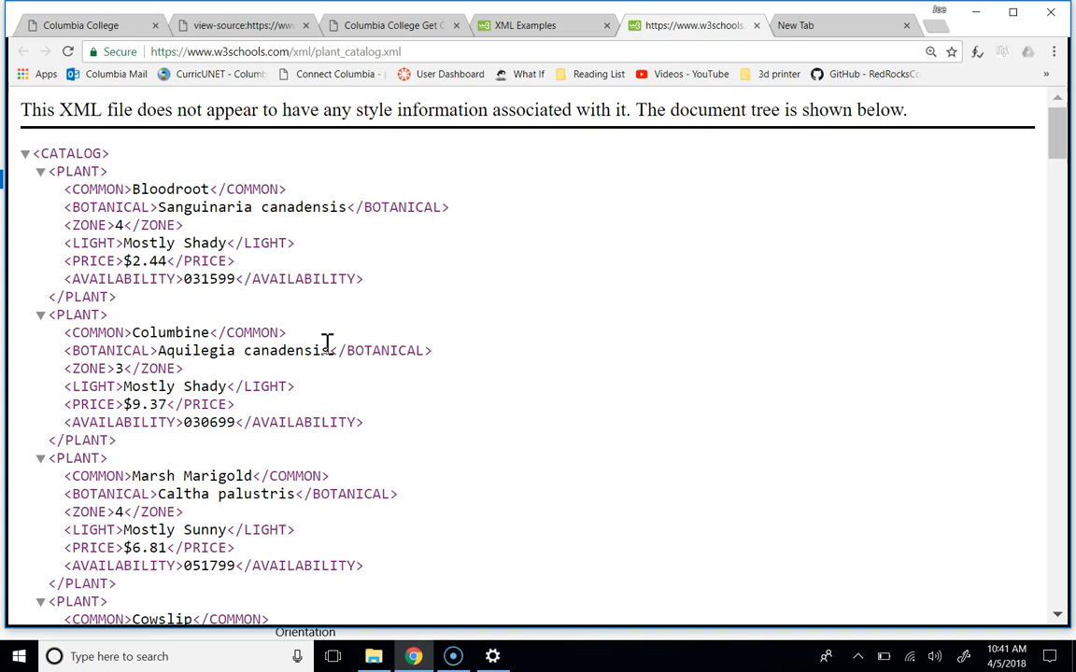
mouse_move(364, 284)
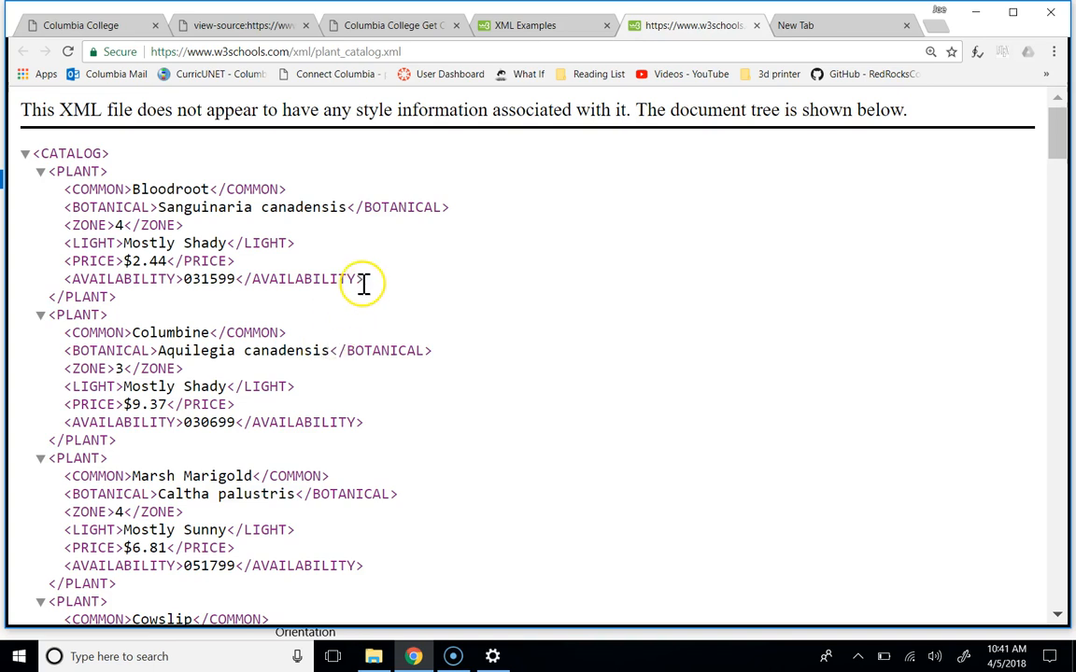